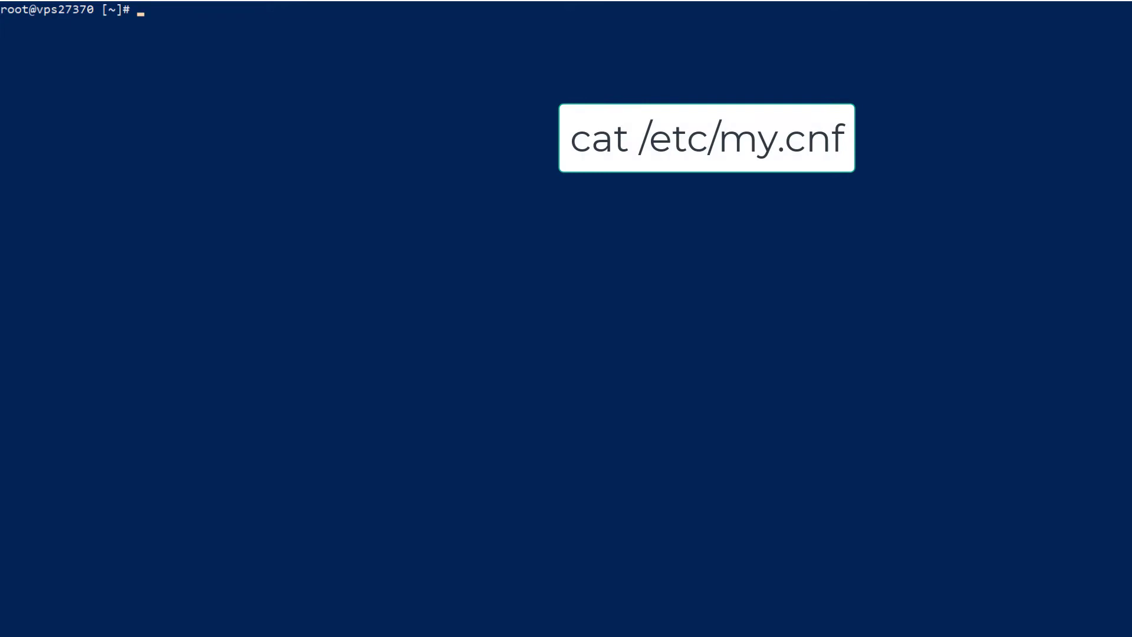
Step: Print the MySQL config /etc/my.cnf with cat, showing max_connections=100
text(cat)
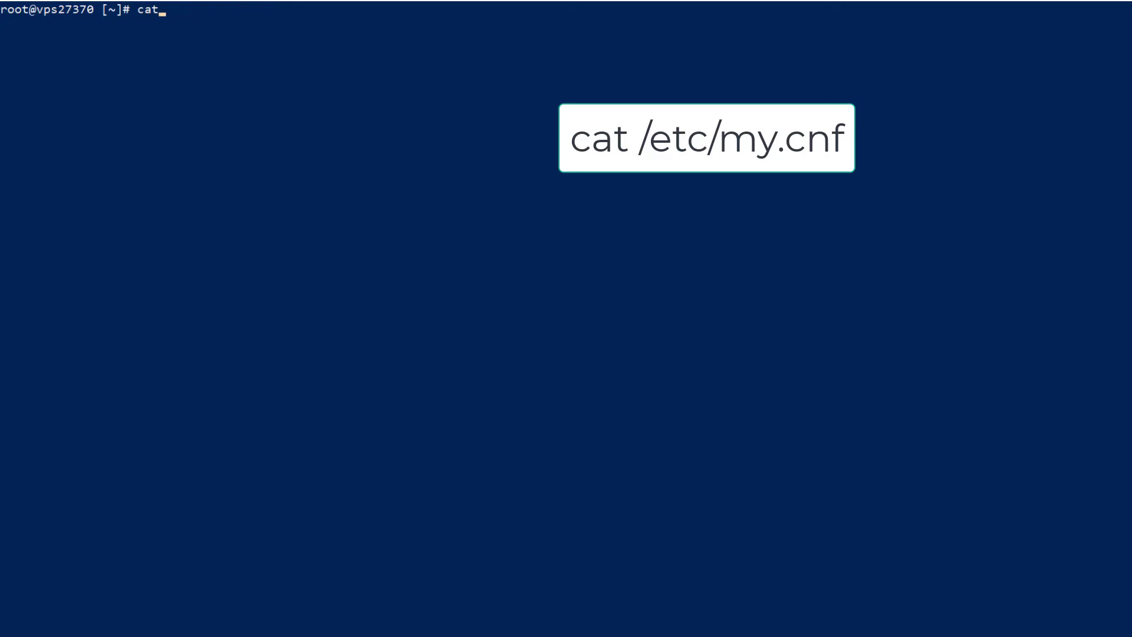
text(/et)
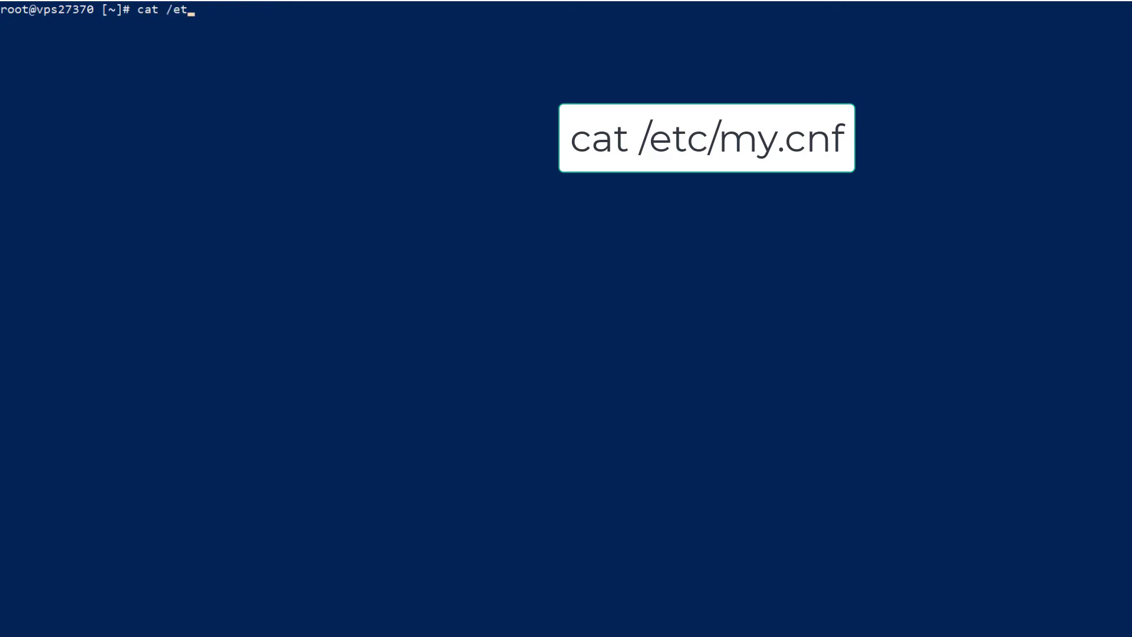
text(c/my.cnf)
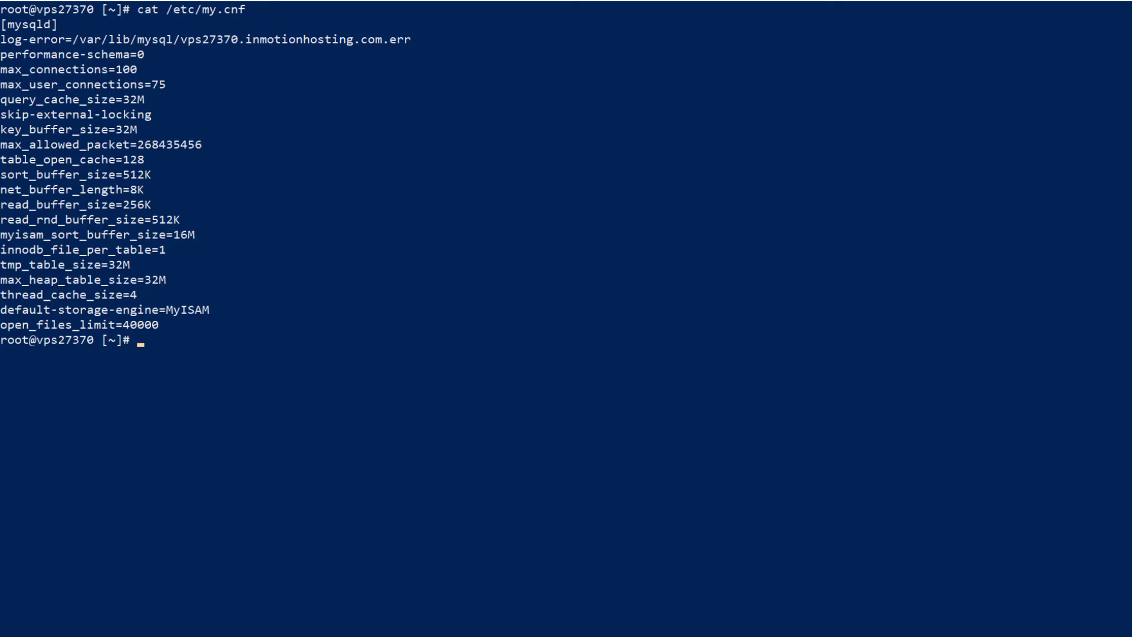
mouse_move(112, 171)
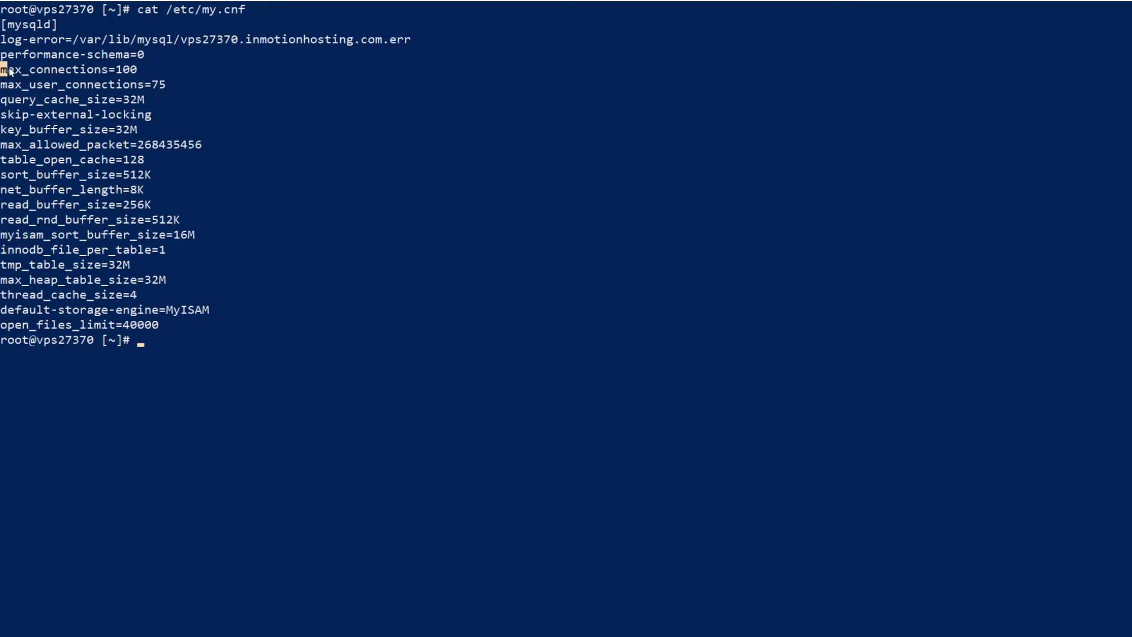
Step: Highlight max_connections=100 and start typing the nano command for /etc/my.cnf
double_click(68, 69)
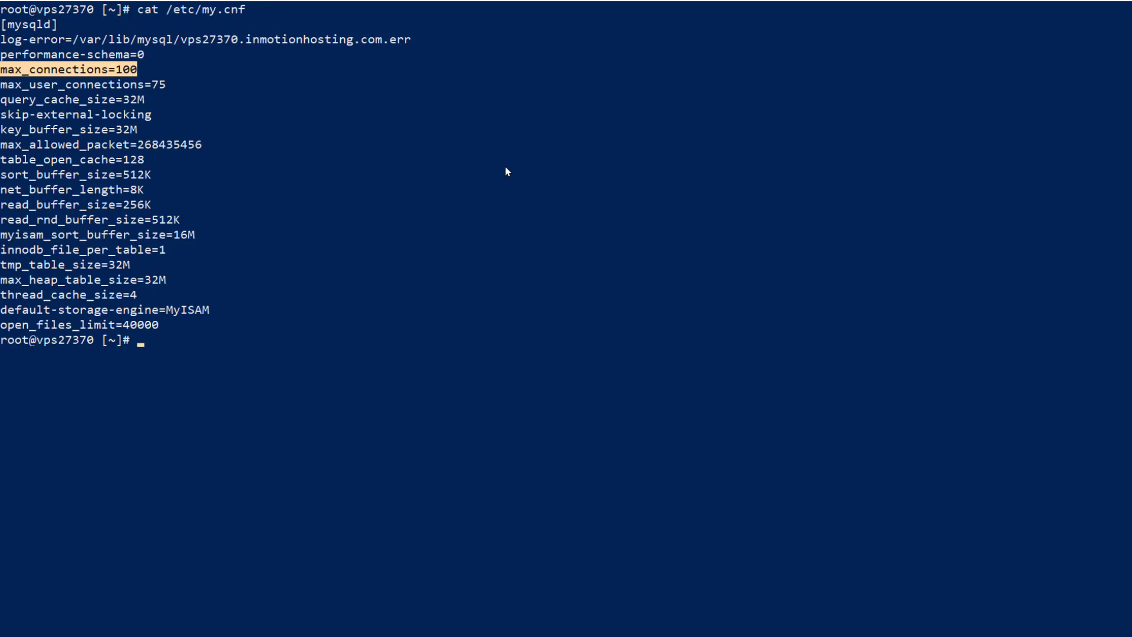
text(nano /etc)
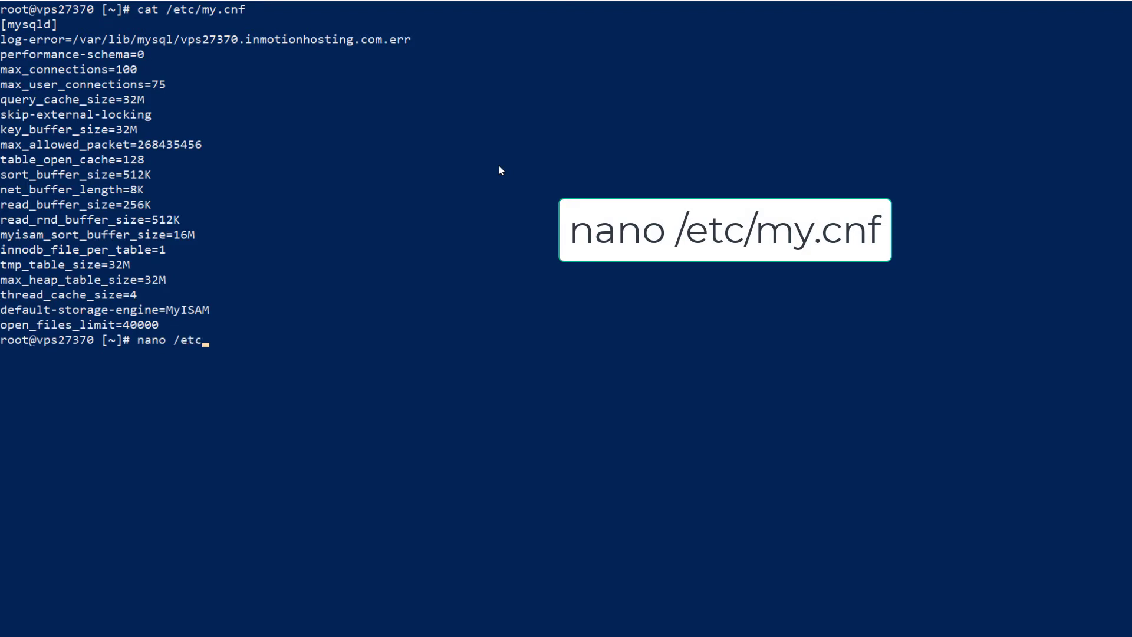
Step: Open /etc/my.cnf in nano and raise max_connections to 110
text(/my)
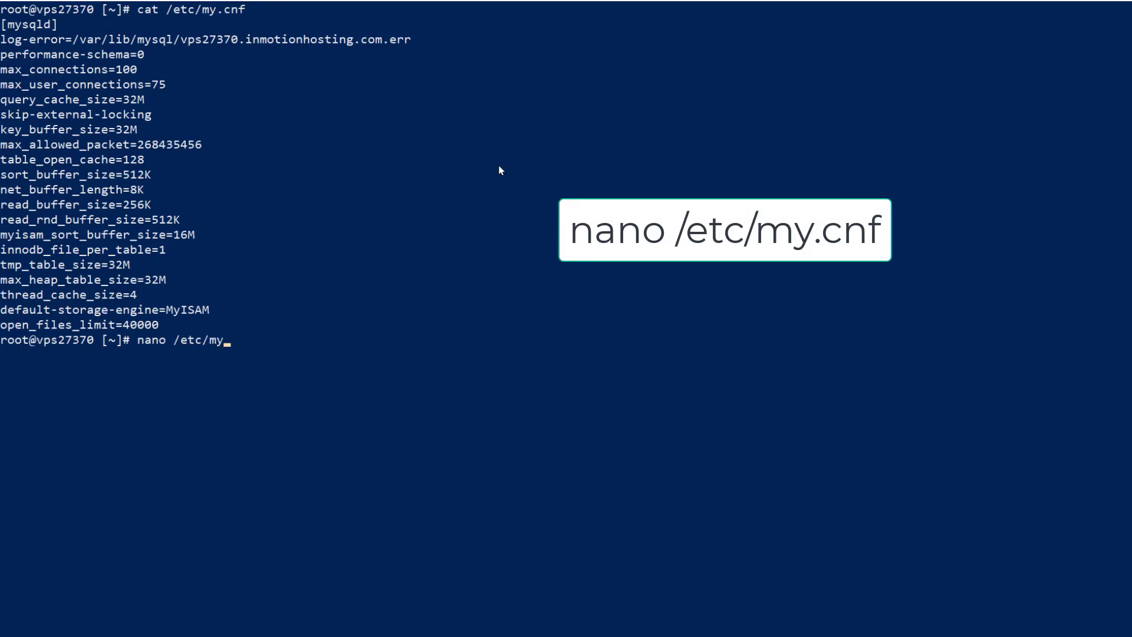
text(.)
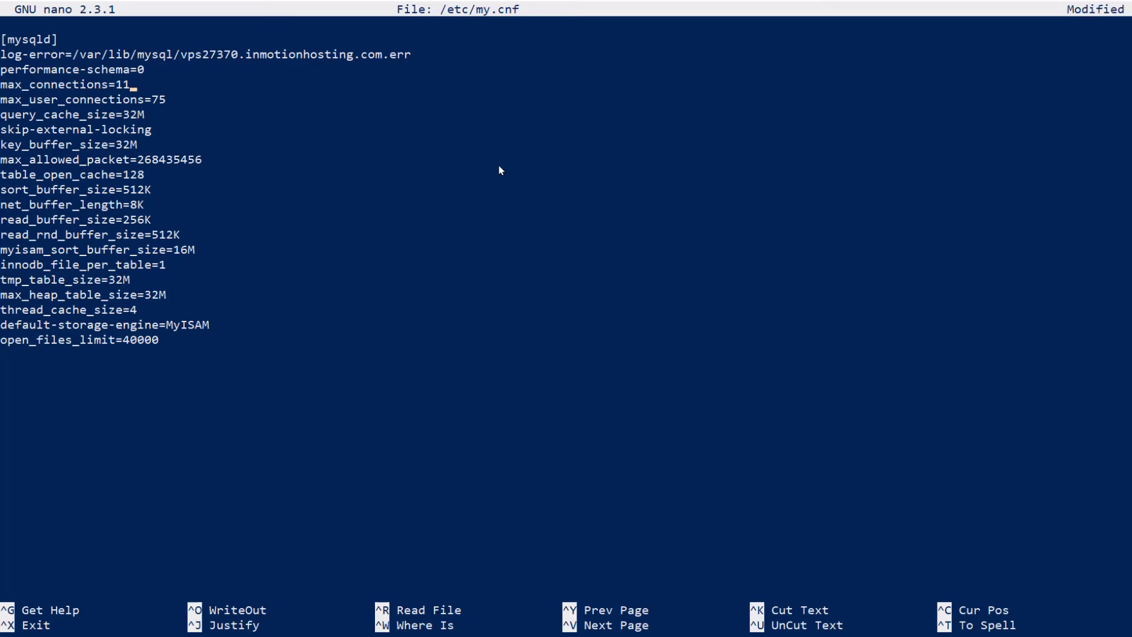
text(0)
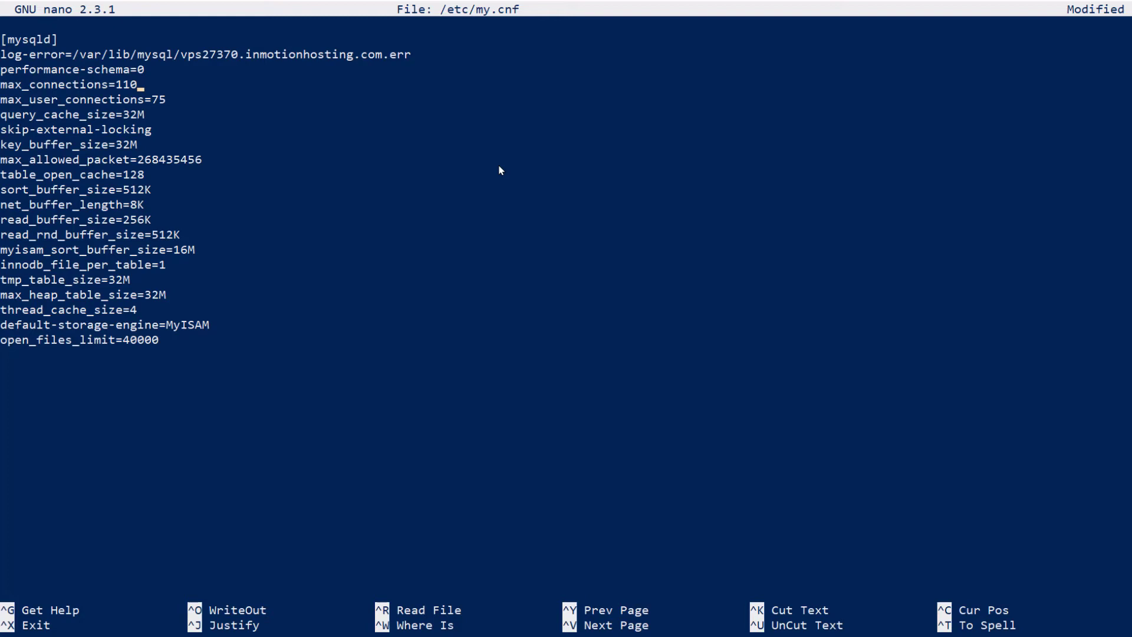
Step: Write the edited config to /etc/my.cnf with Ctrl+O, then exit nano
key(ctrl+o)
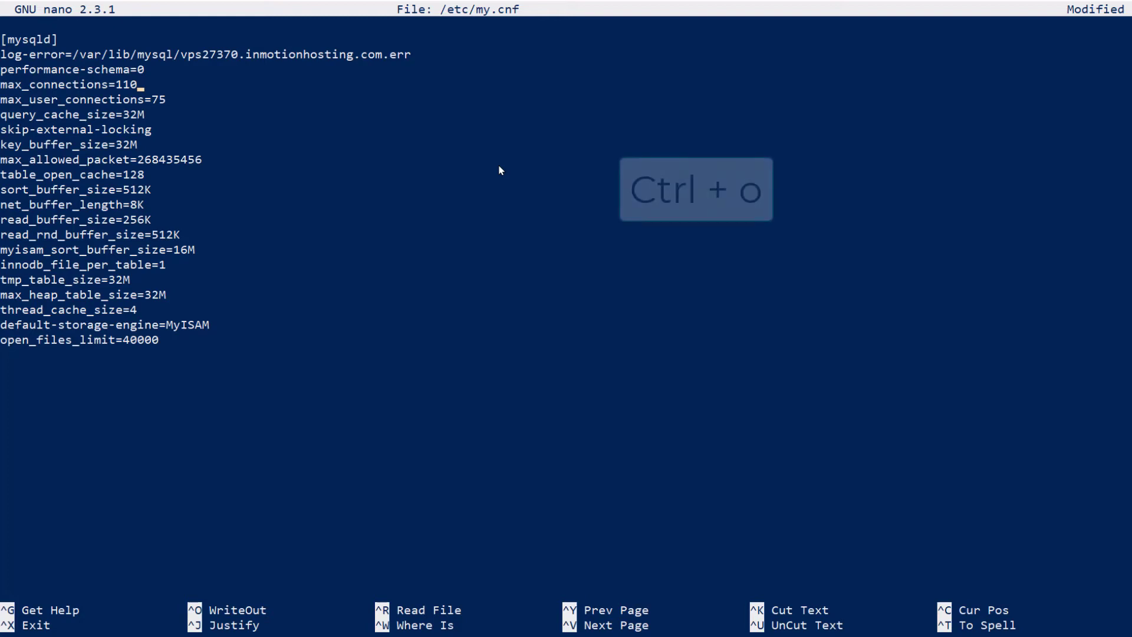
key(ctrl+o)
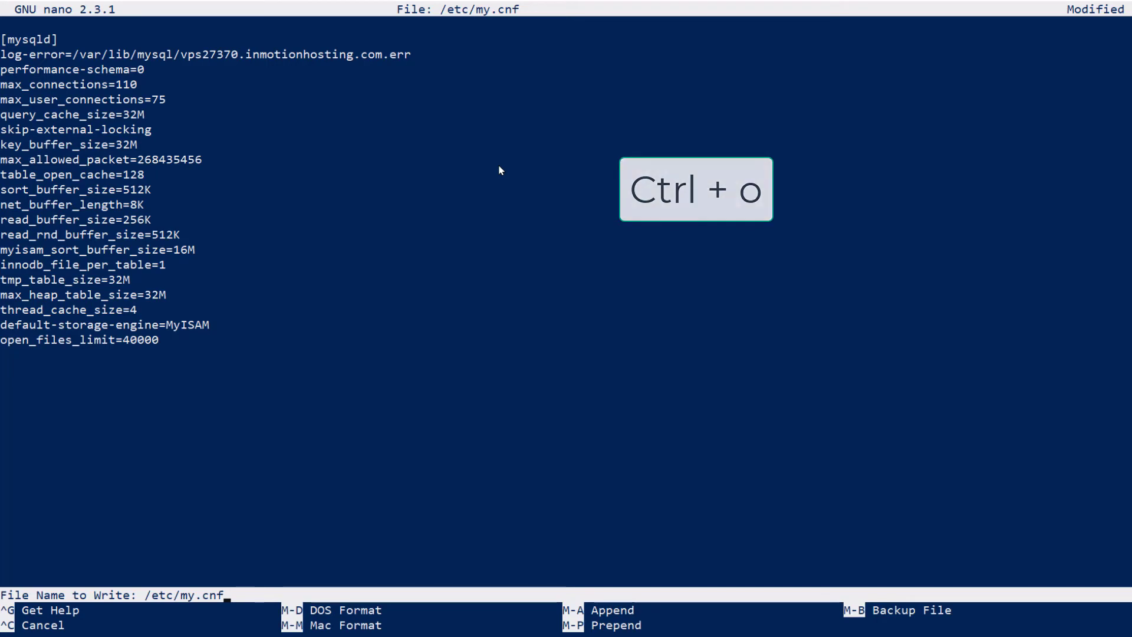
key(ctrl+o)
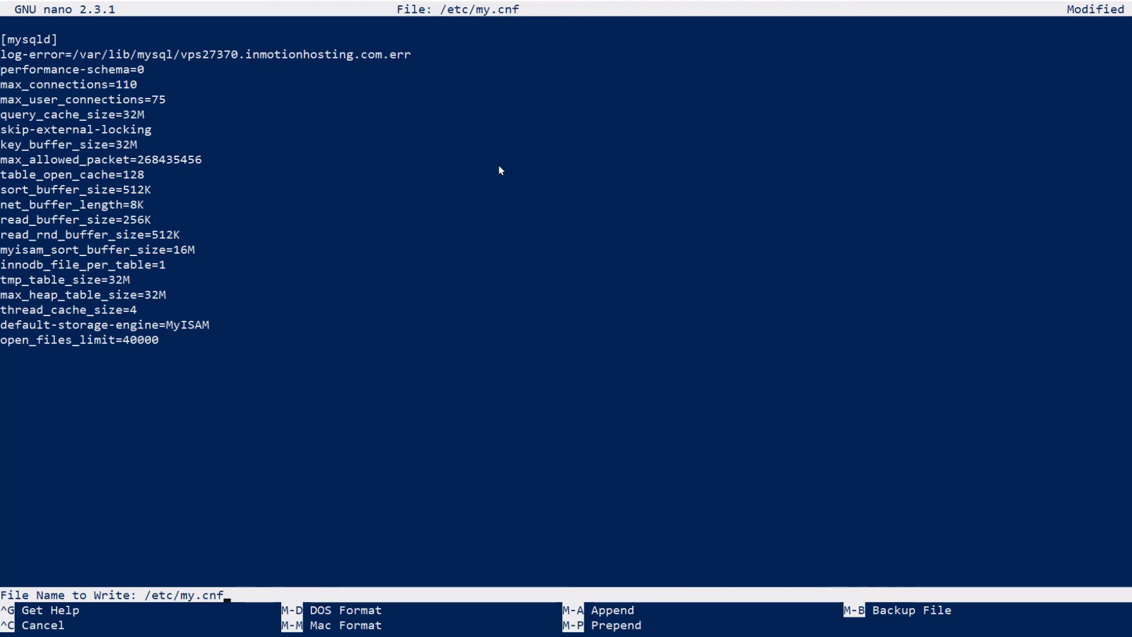
key(Enter)
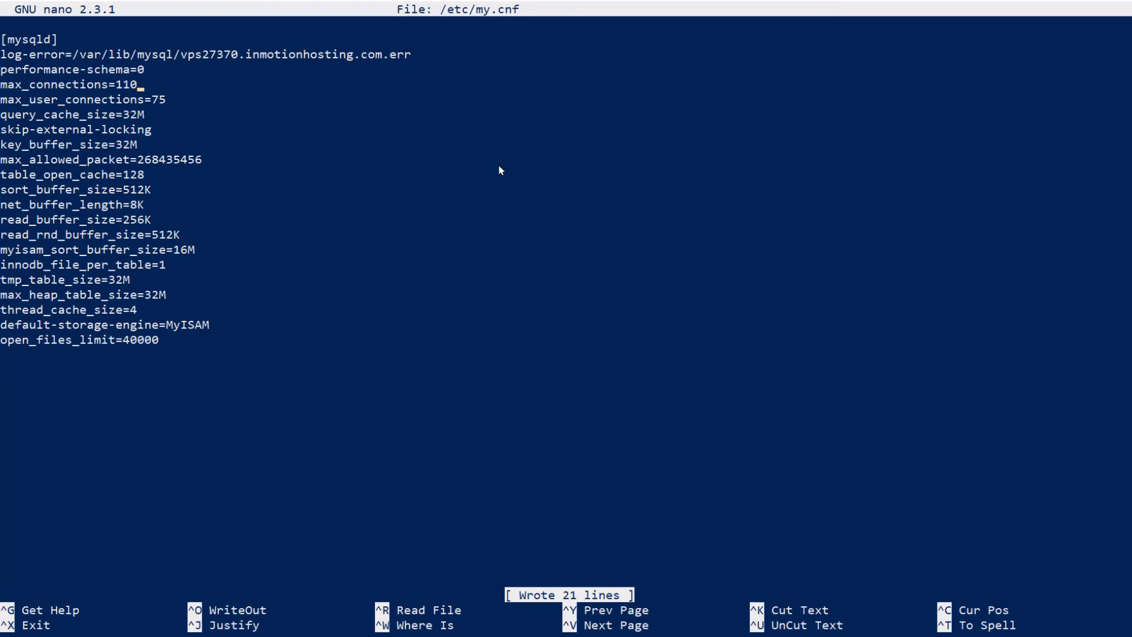
key(ctrl+x)
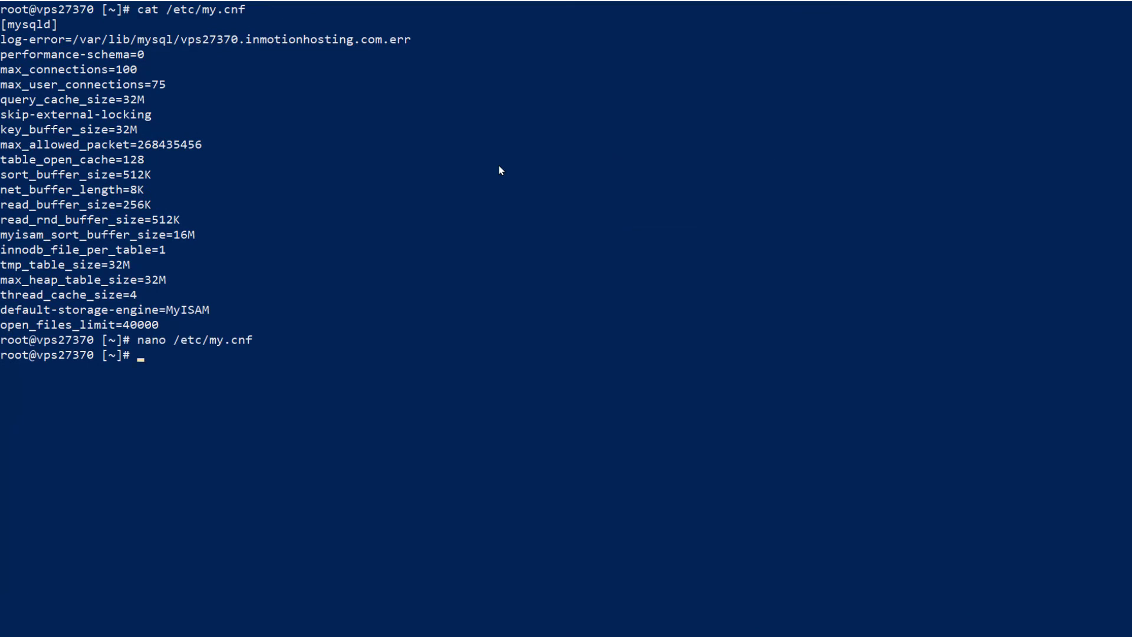
Step: Print /etc/my.cnf again with cat to confirm max_connections reads 110
text(cat)
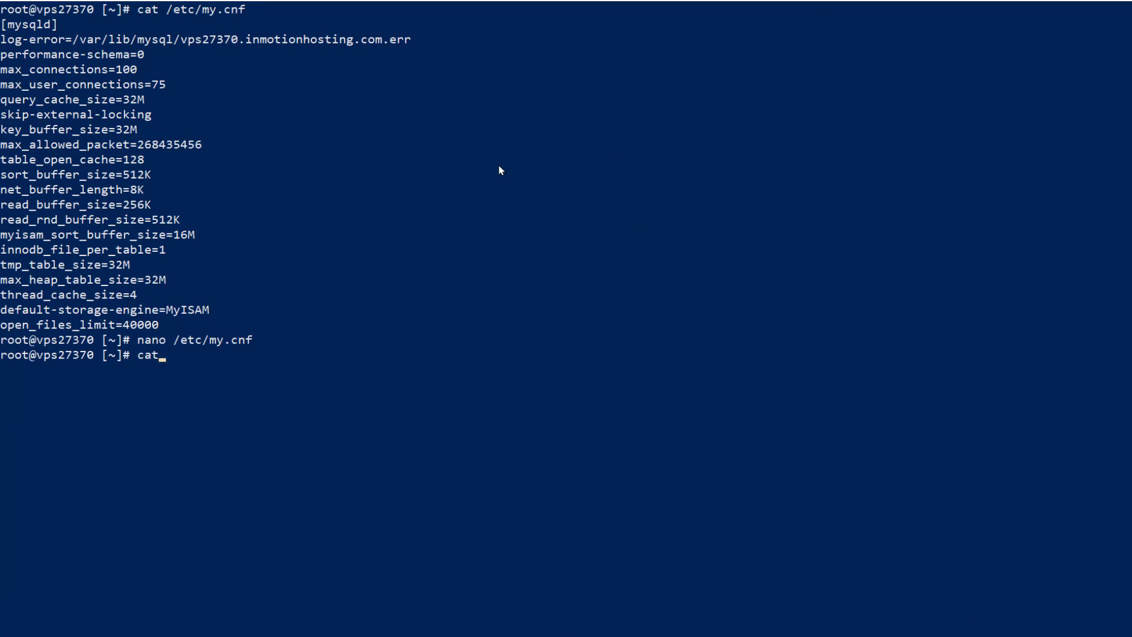
text(/etc/)
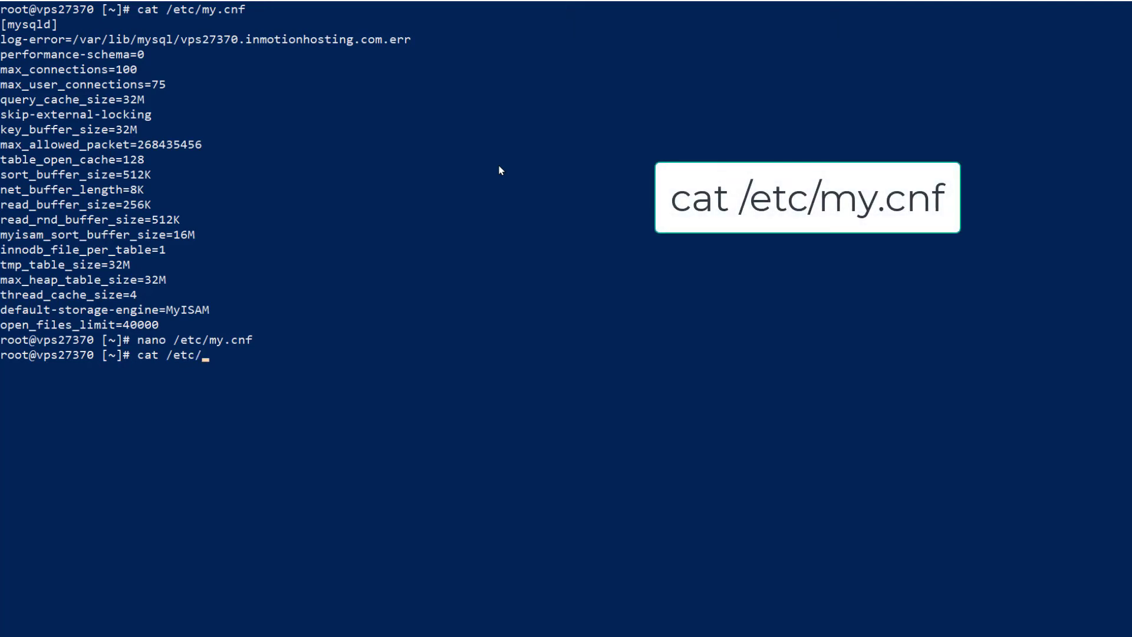
text(my.cnf)
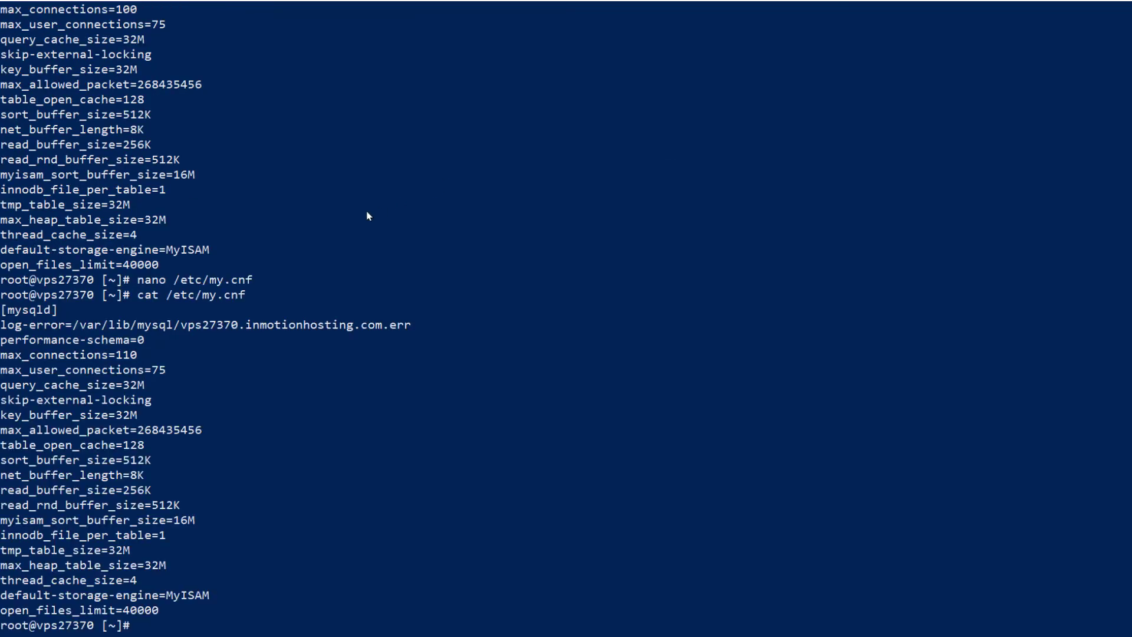
mouse_move(6, 354)
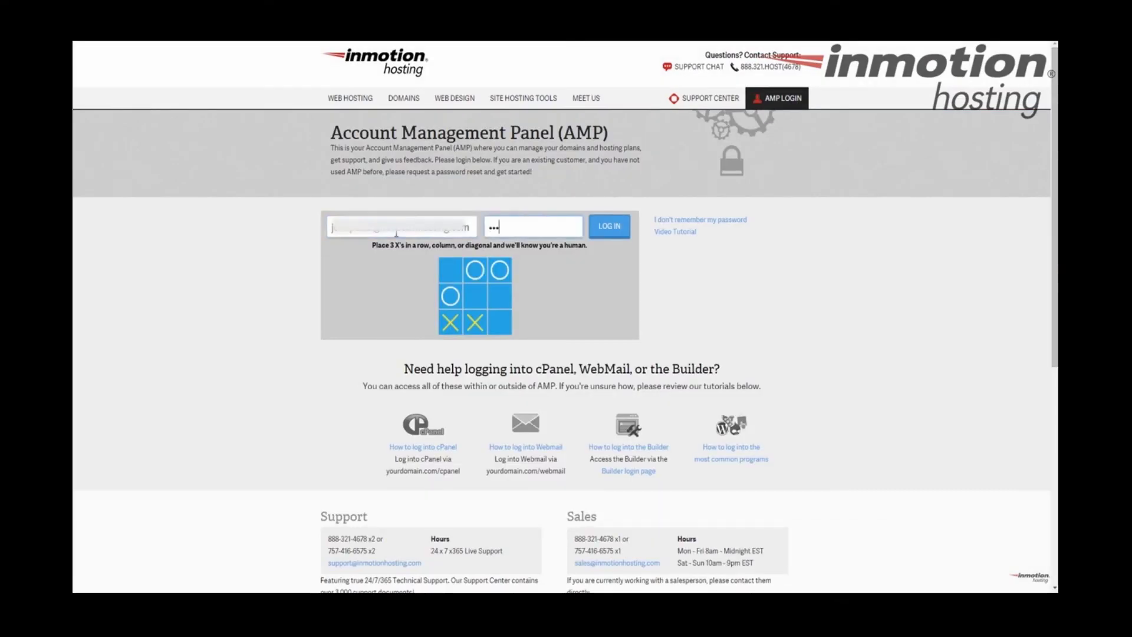
Step: Log in to the InMotion Hosting AMP panel and reach the Restart VPS page
click(607, 226)
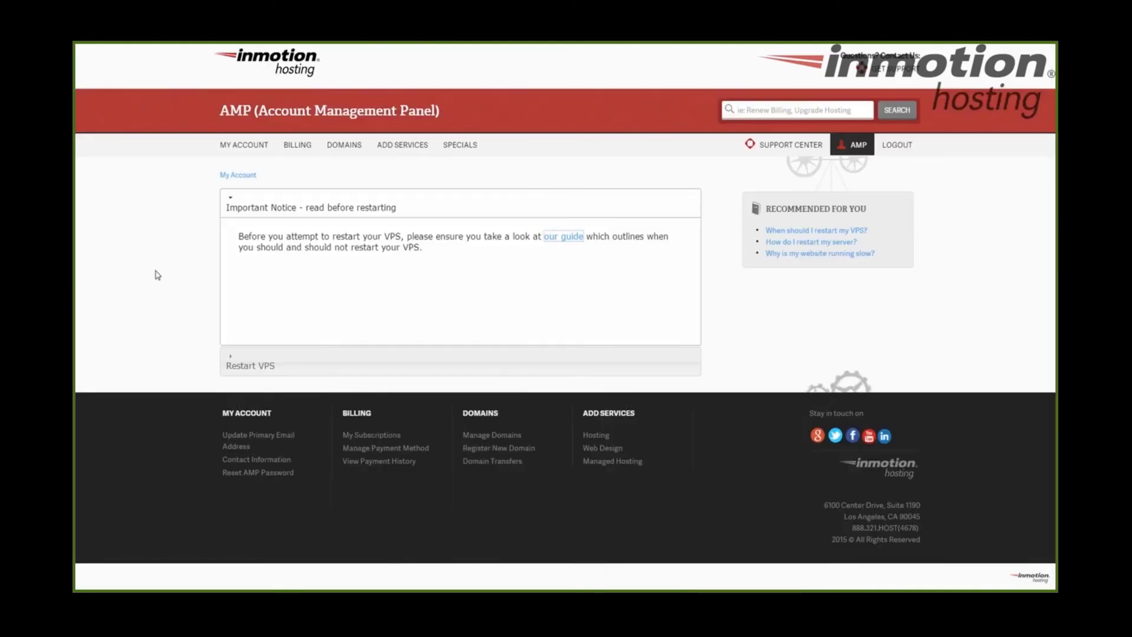